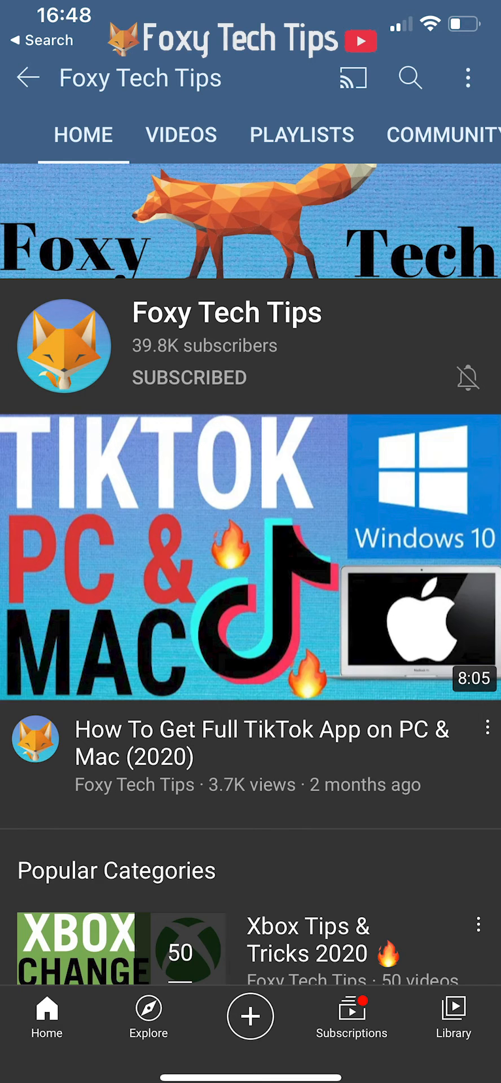
Leave the YouTube channel page and return to the Android home screen.
key(home)
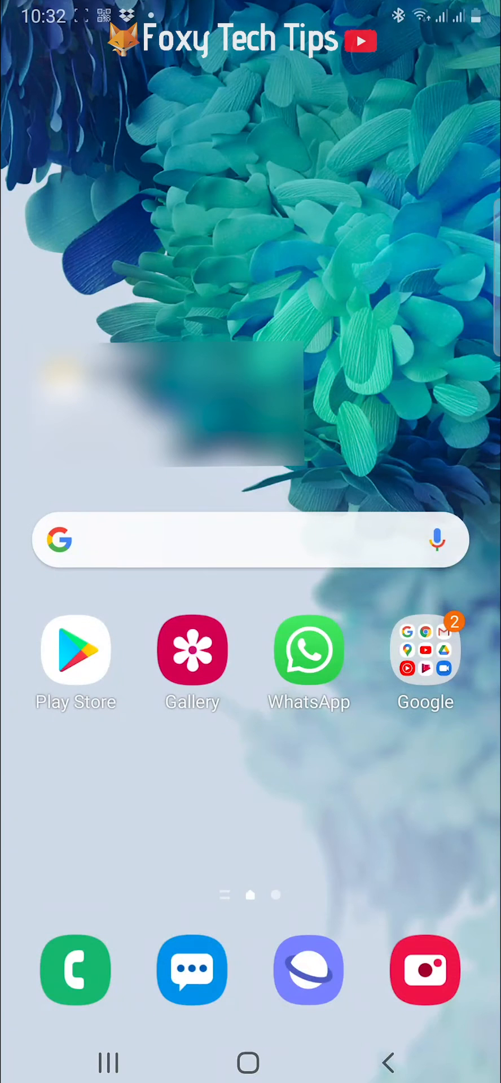
click(425, 664)
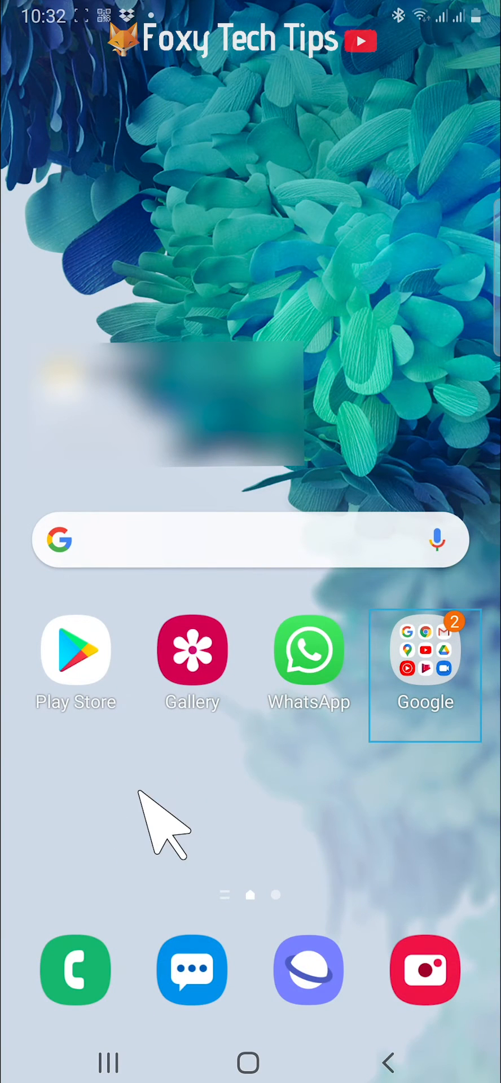
mouse_move(426, 969)
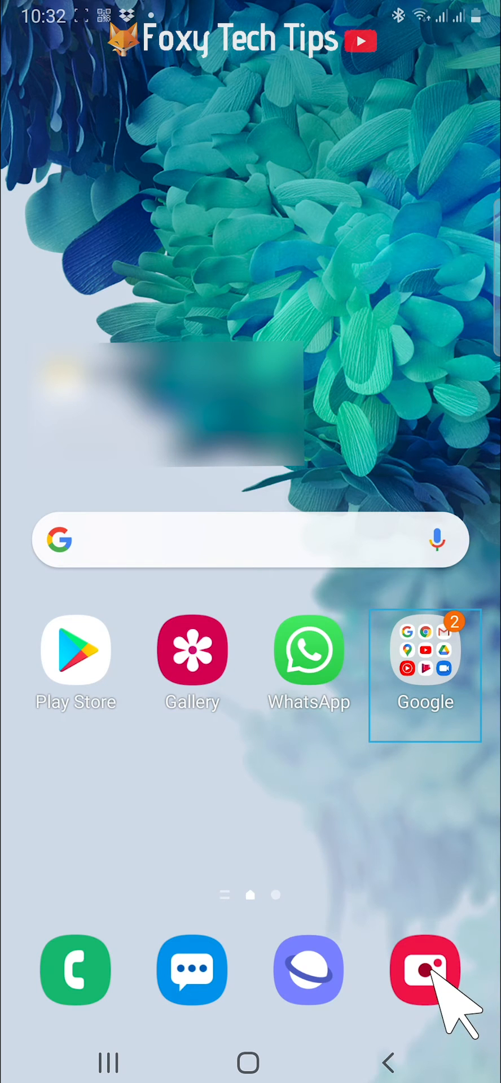
Scan the QR code with the Camera and open its foxytechtips.com link in the browser.
click(426, 969)
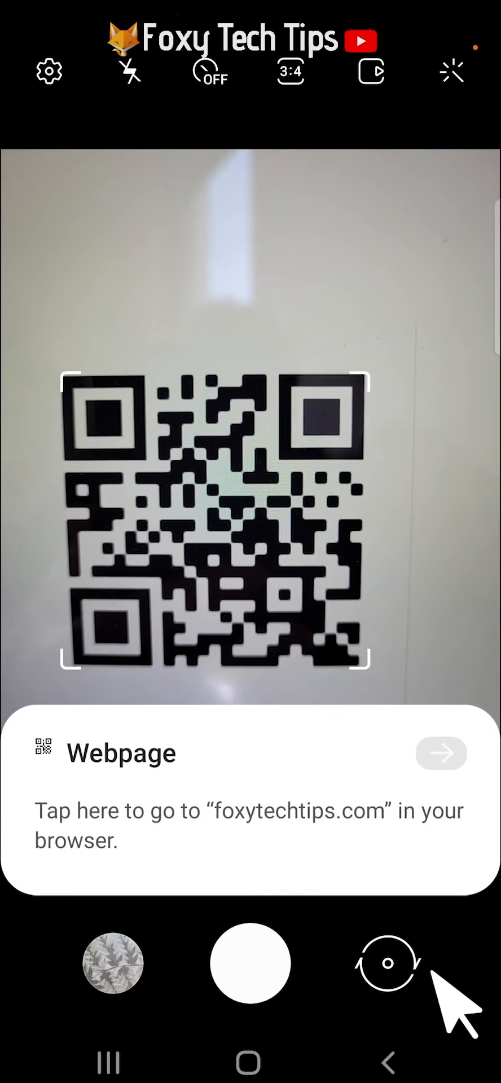
mouse_move(190, 753)
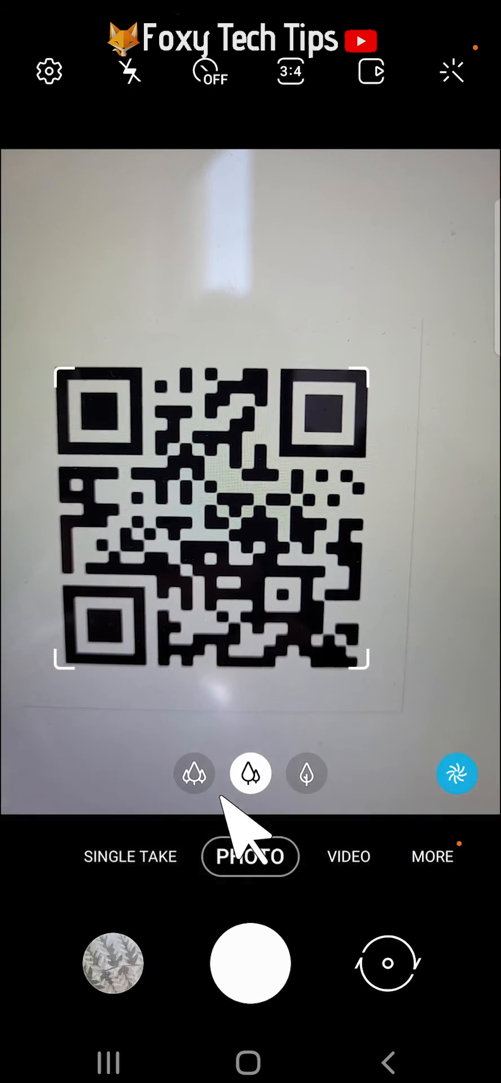
click(251, 532)
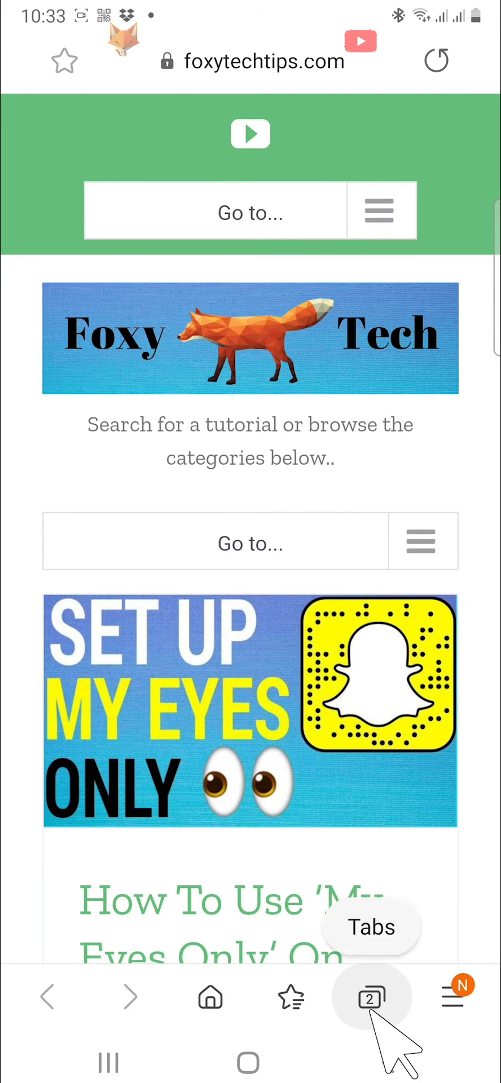
Close the Foxy Tech Tips browser tab and go back to the home screen.
click(372, 997)
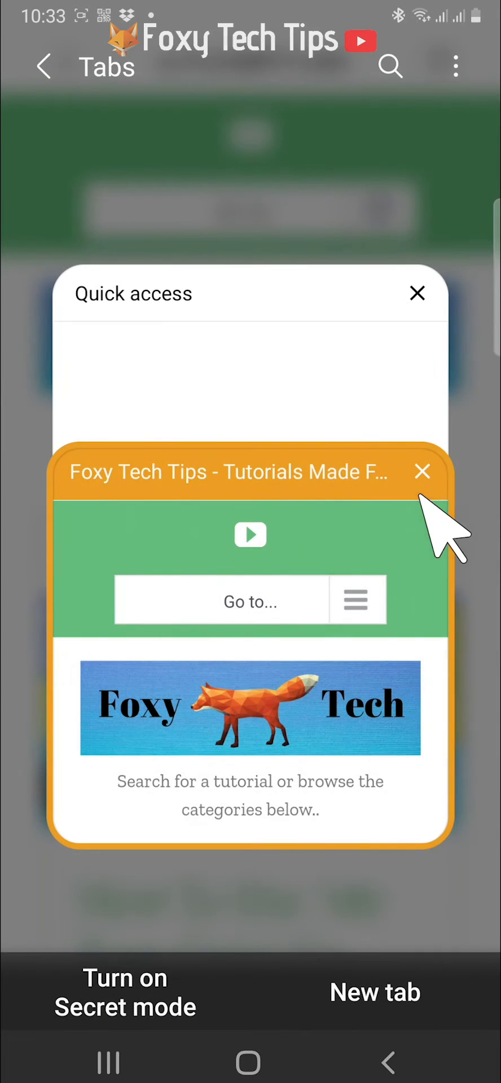
click(422, 471)
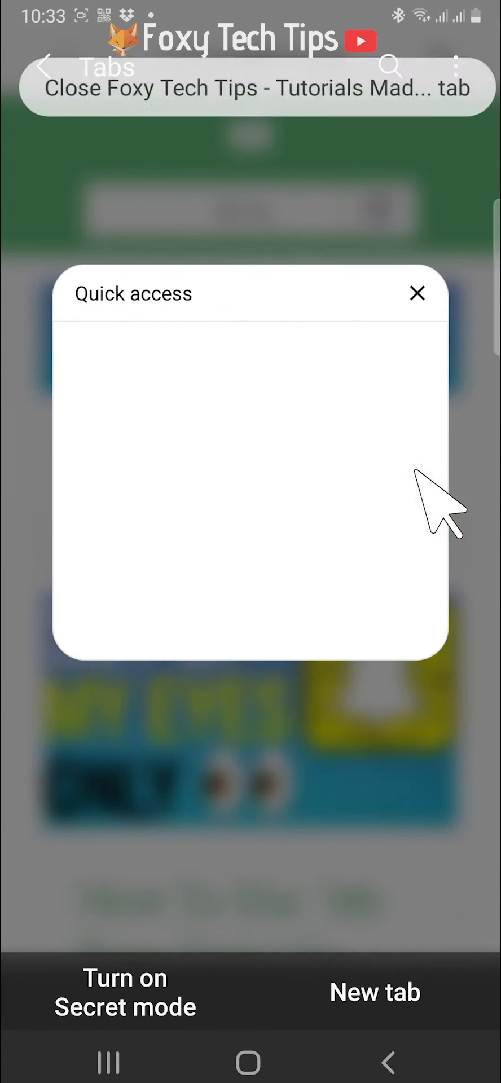
click(250, 1063)
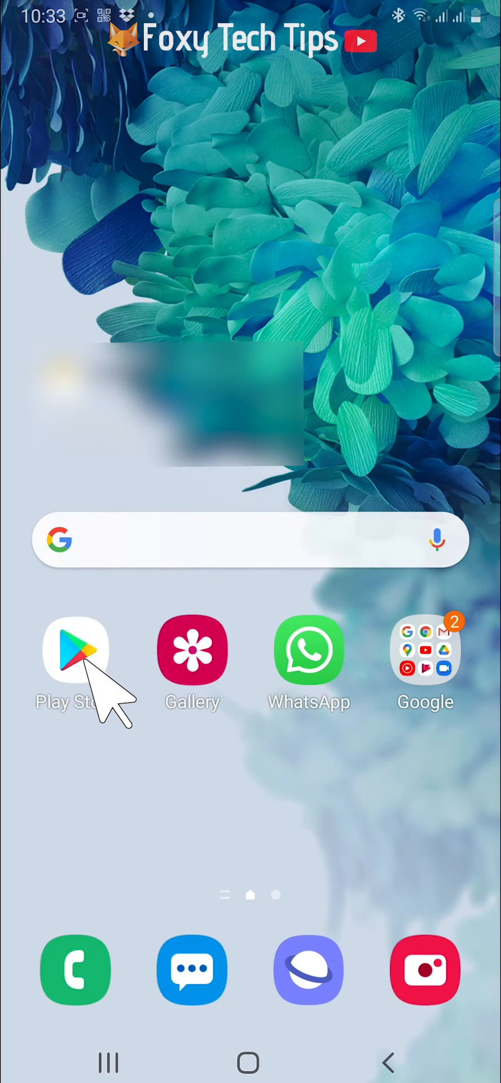
Find Google Lens in the Play Store and launch the installed app.
click(76, 650)
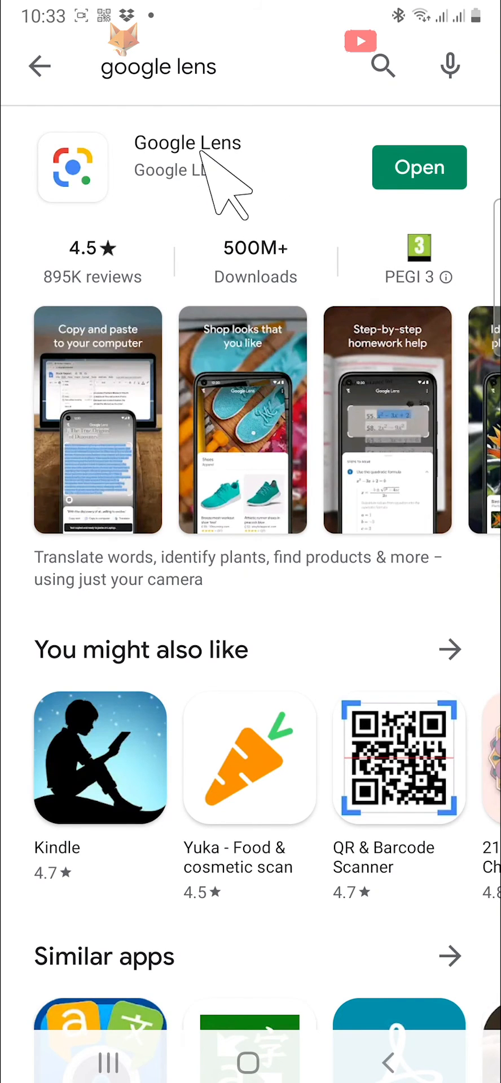
mouse_move(324, 190)
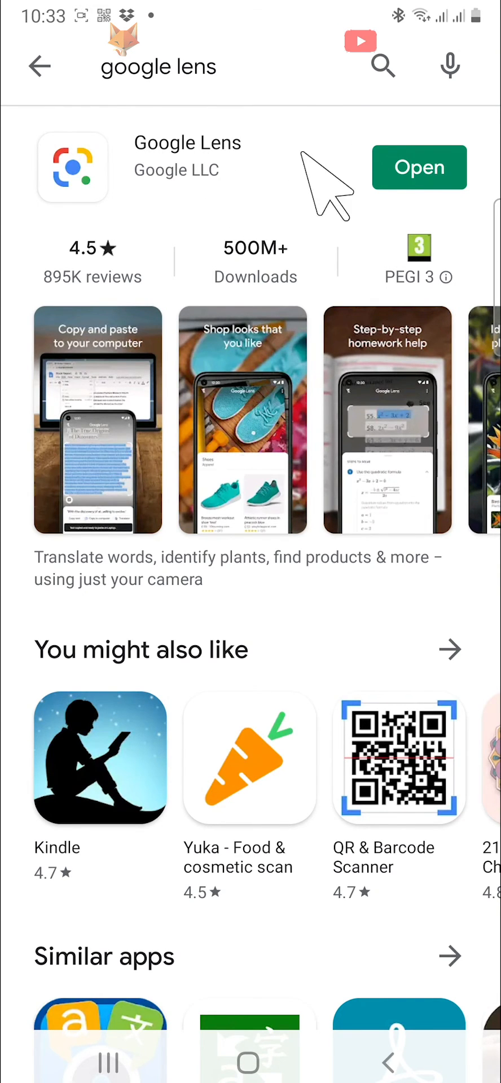
click(419, 167)
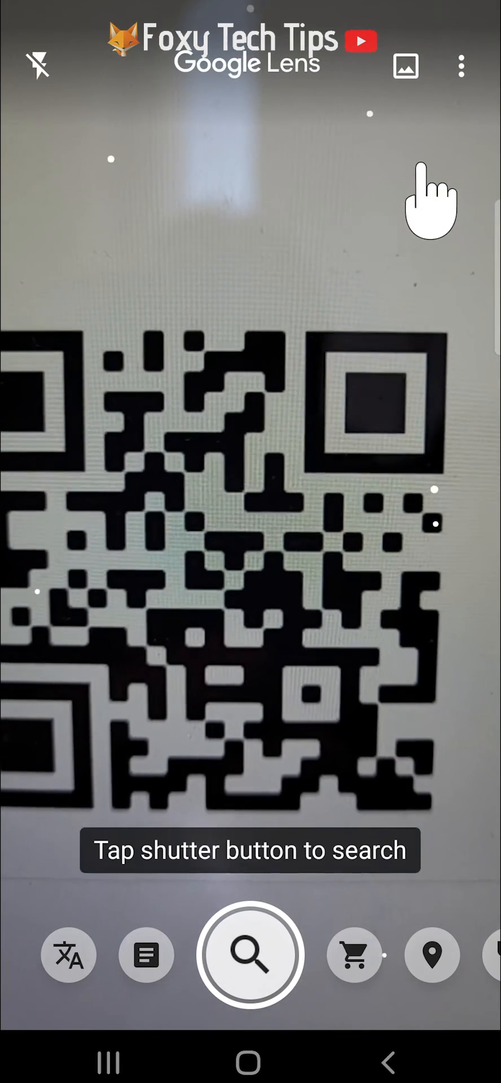
Have Lens decode the QR code and open the foxytechtips.com result.
click(251, 956)
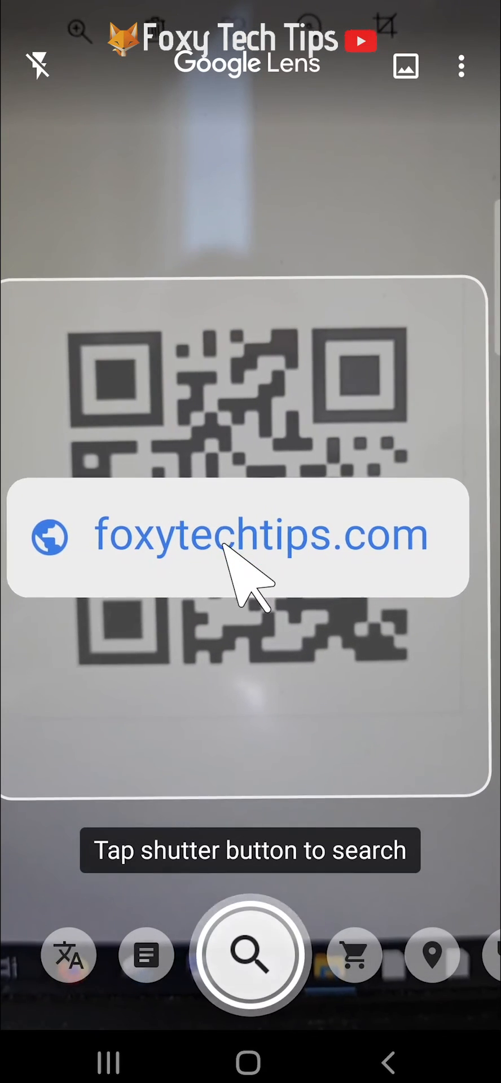
click(263, 534)
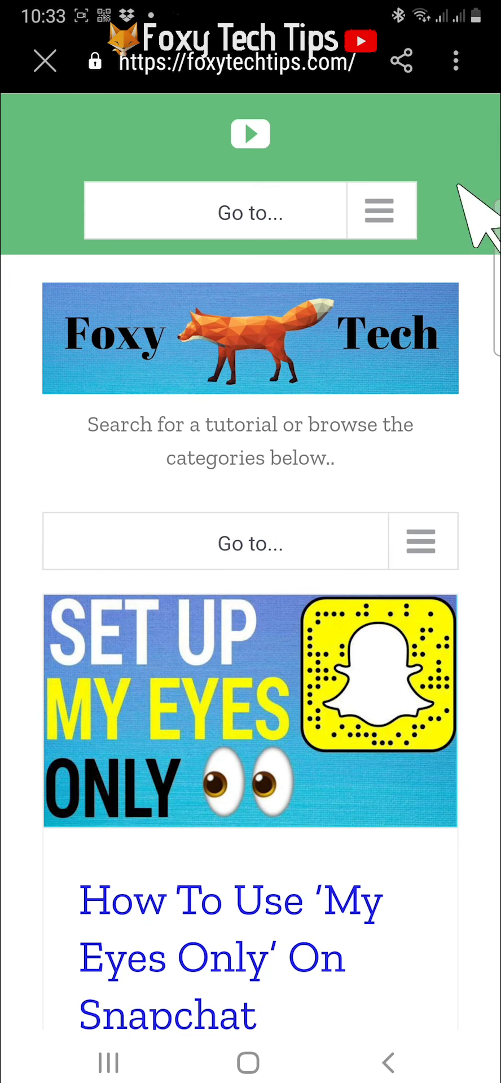
mouse_move(303, 442)
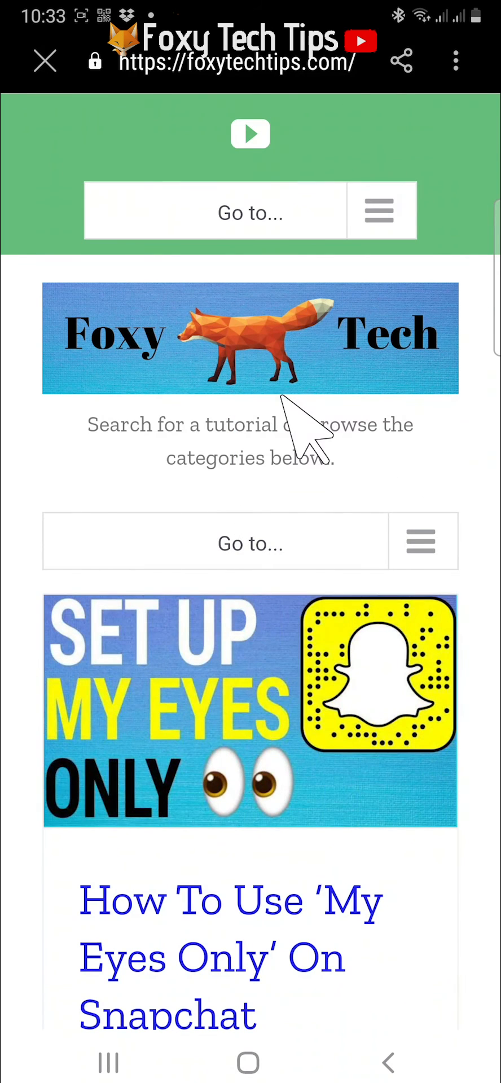
mouse_move(290, 425)
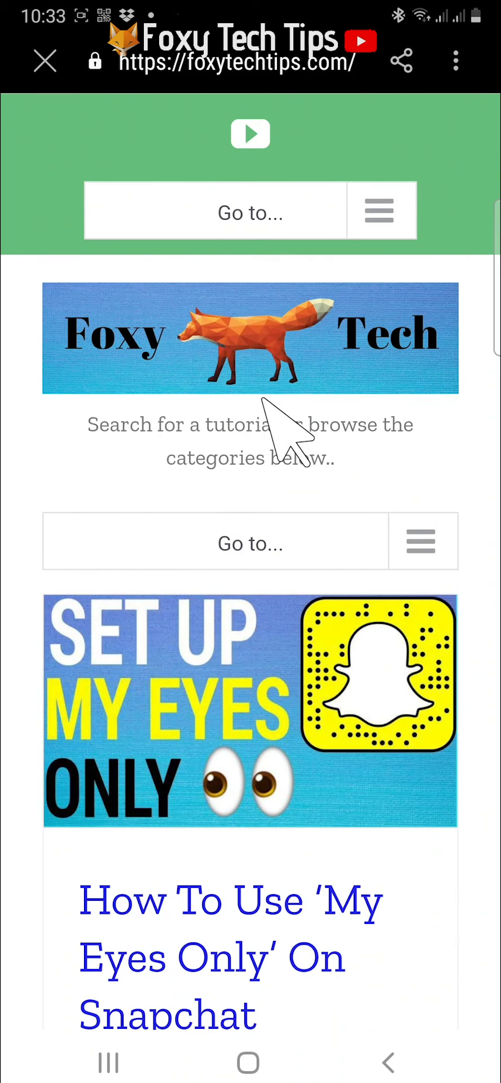